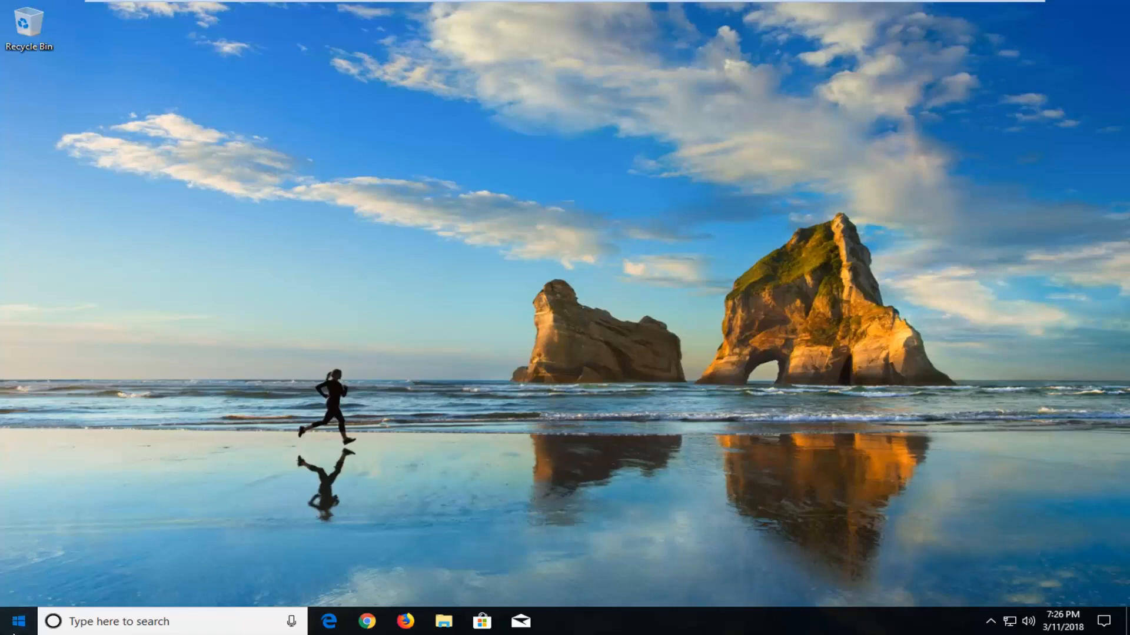
- Search the Start menu for "update" to surface the Check for updates setting
click(14, 621)
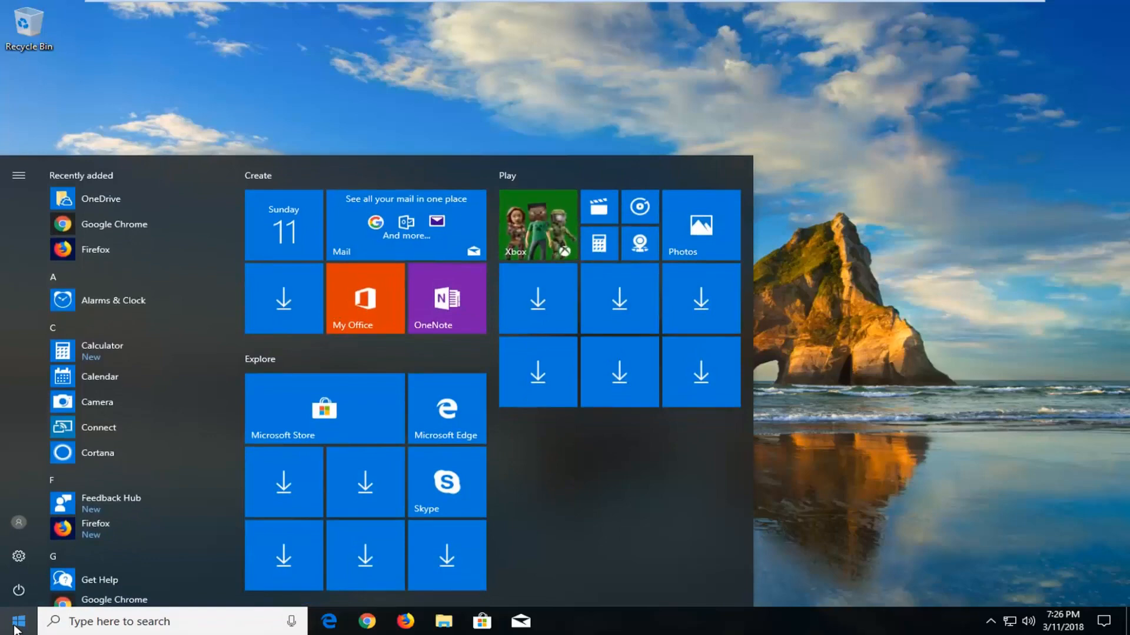
text(update)
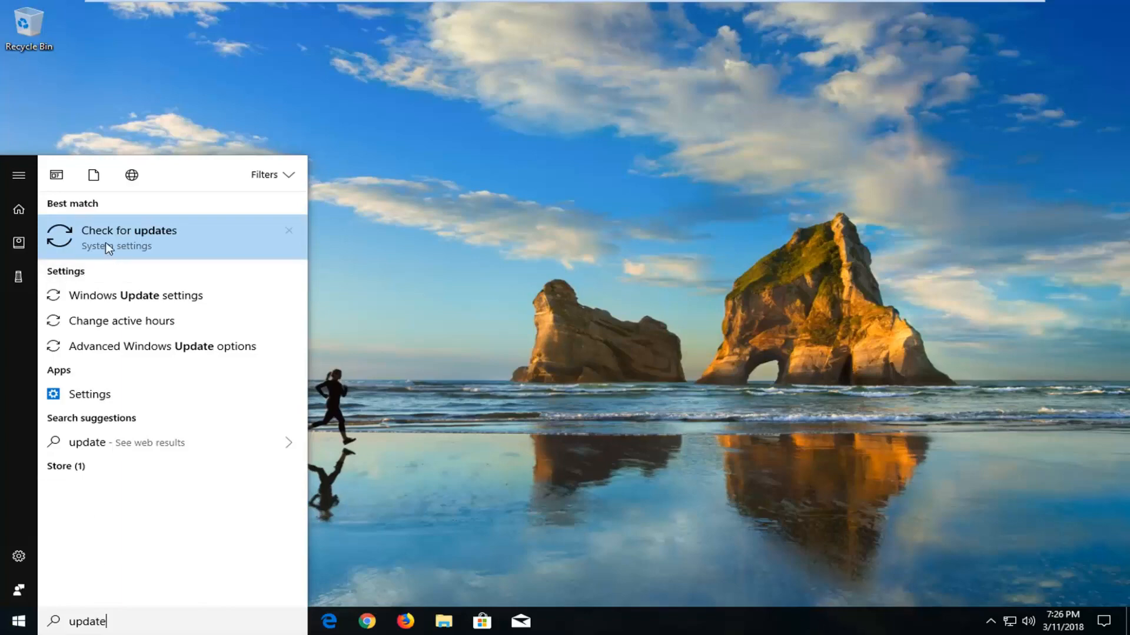
- Run Check for updates in Windows Update and confirm the device is up to date
click(129, 237)
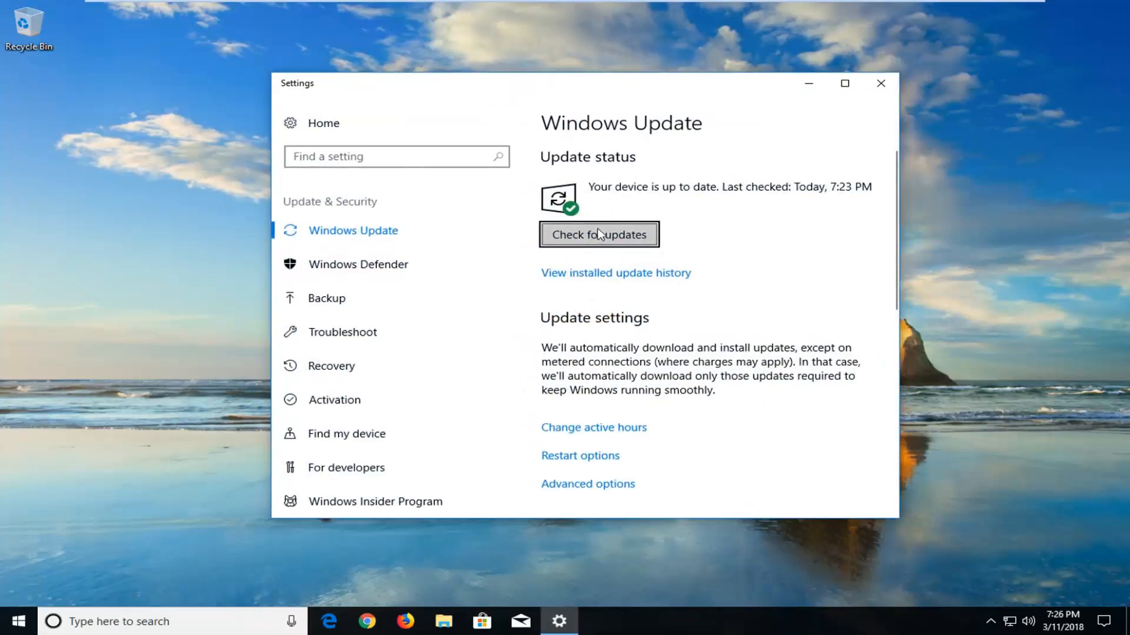
click(598, 234)
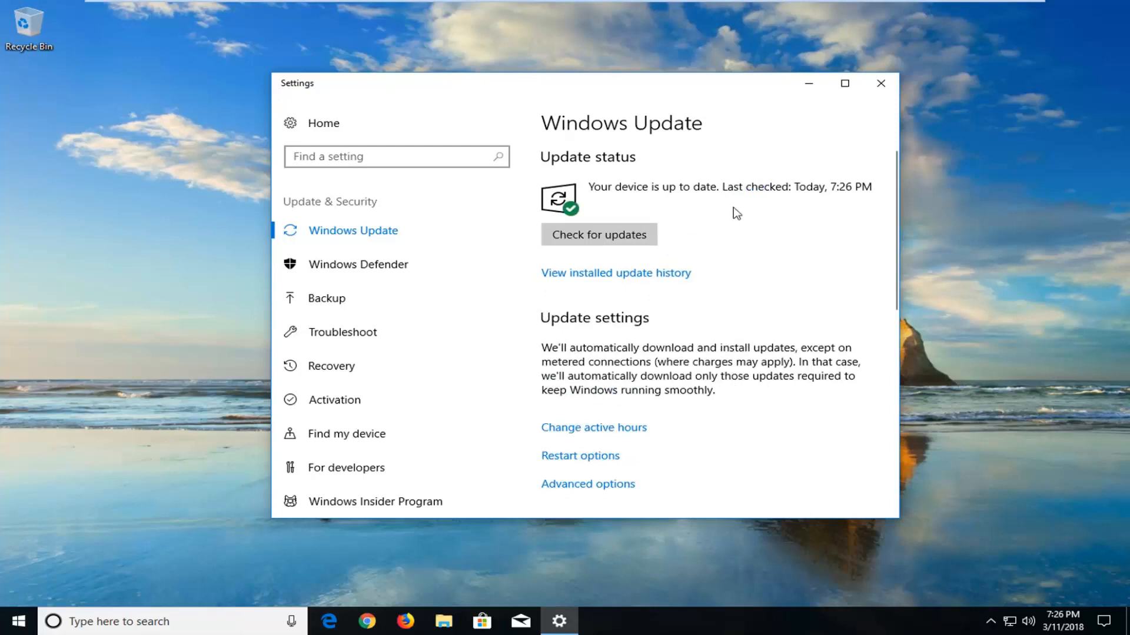
mouse_move(713, 191)
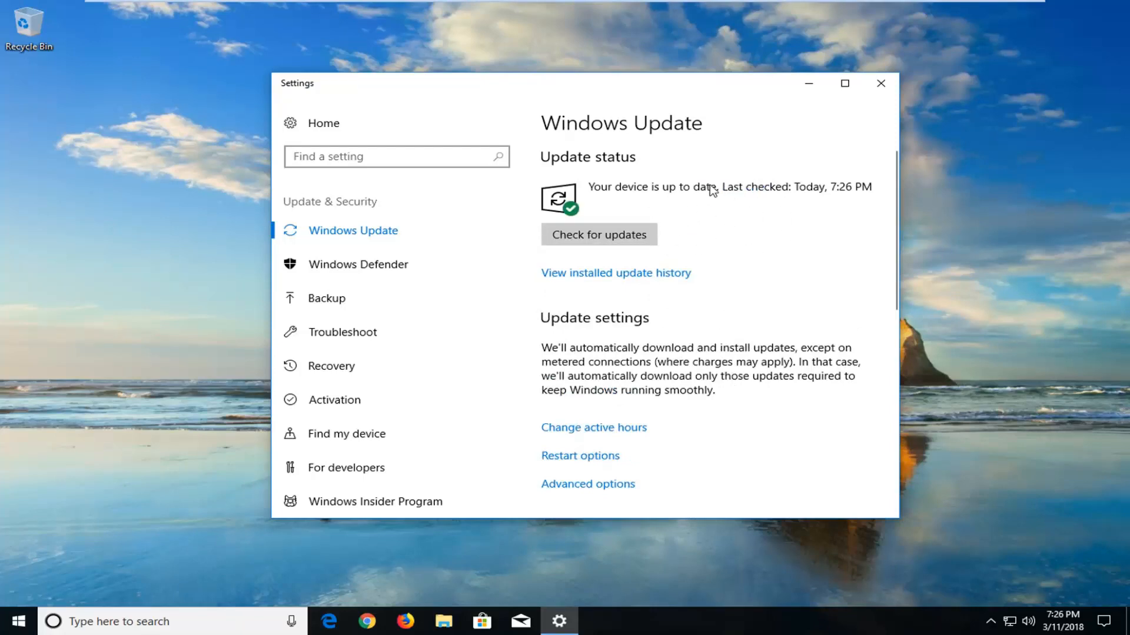
mouse_move(670, 222)
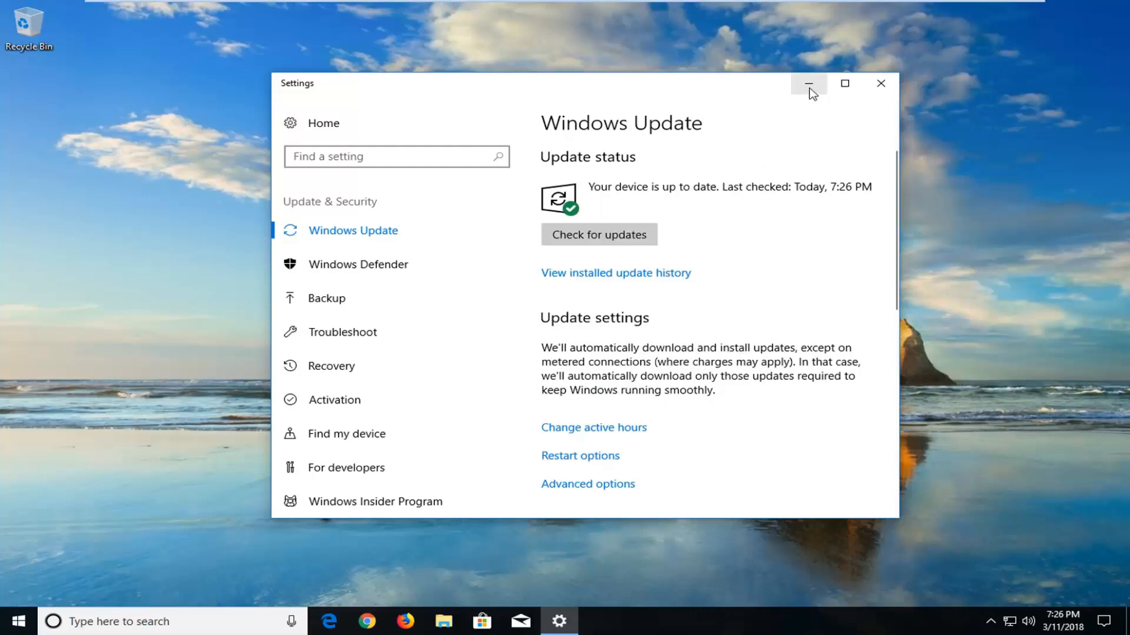
- Minimize Settings, search Google for "media creation tool" and choose Microsoft's Download Windows 10 result
click(809, 83)
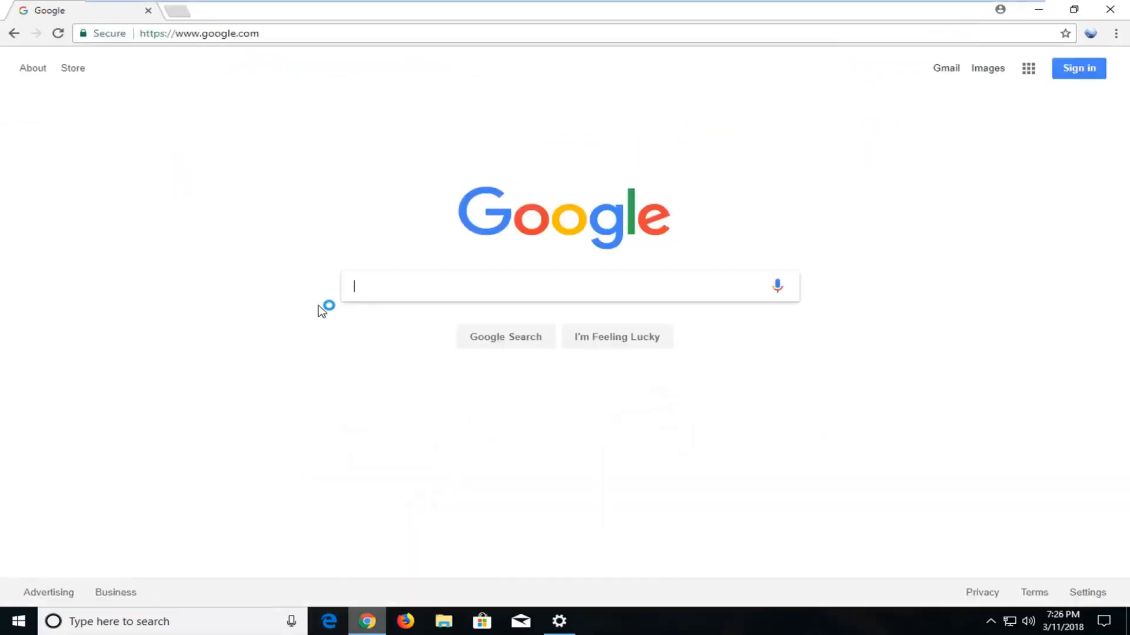
text(media cr)
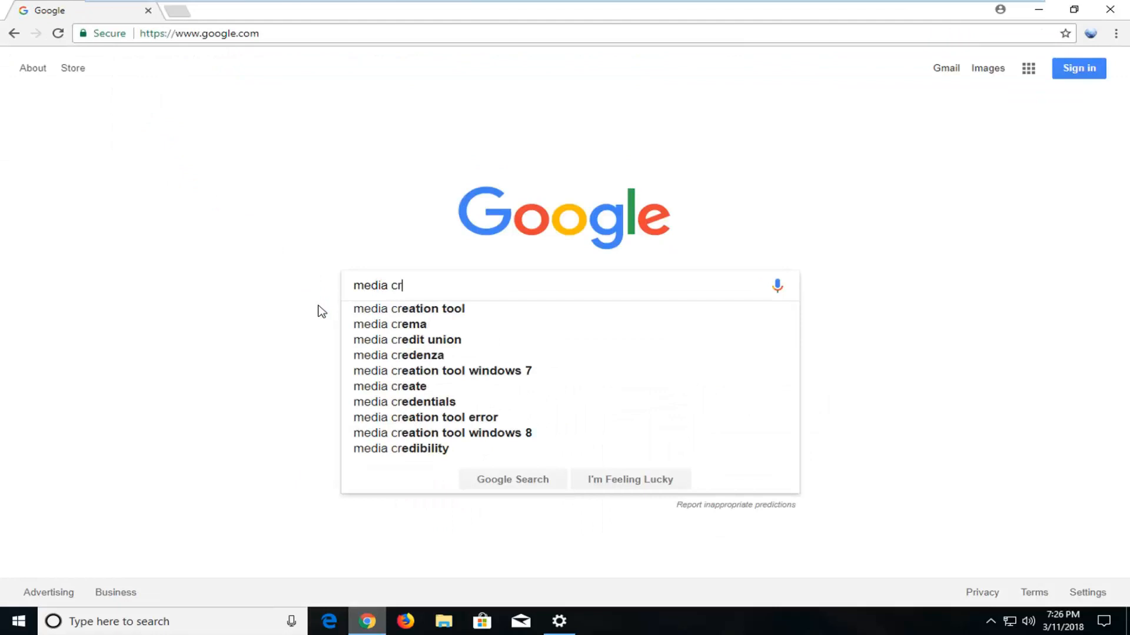
click(408, 308)
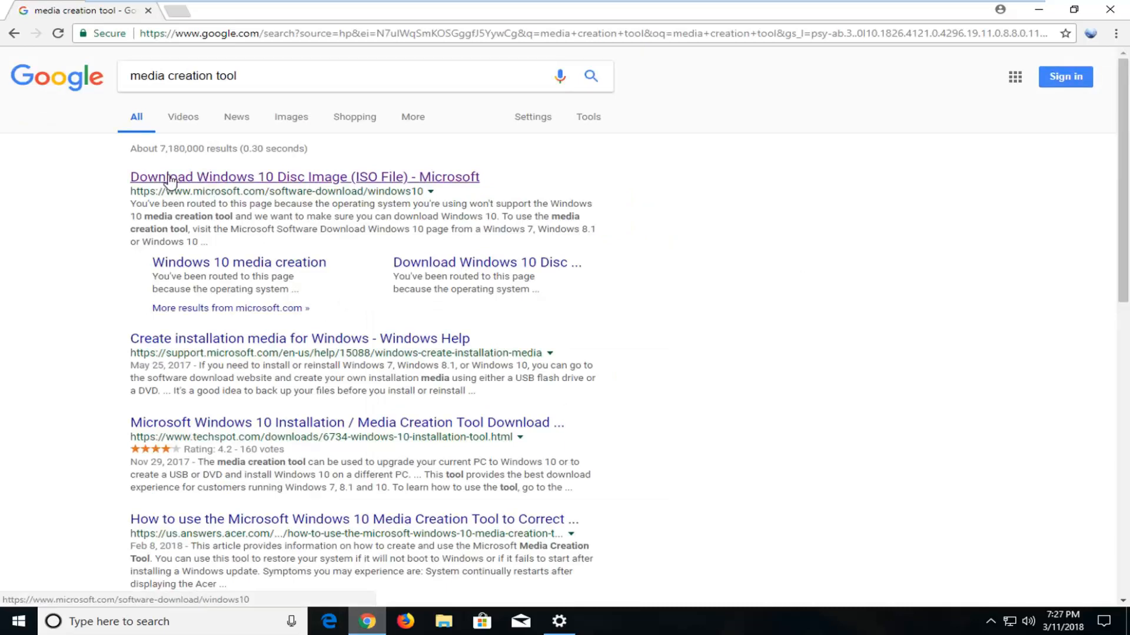
click(304, 176)
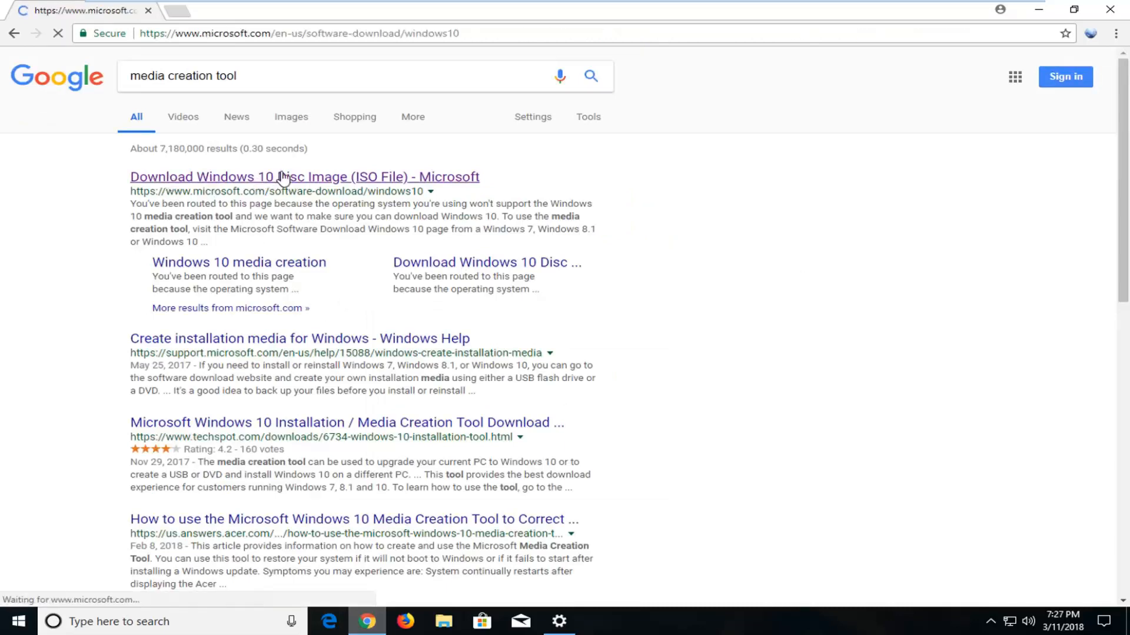
- Scroll the Download Windows 10 page to the Update now and Download tool now buttons
click(304, 177)
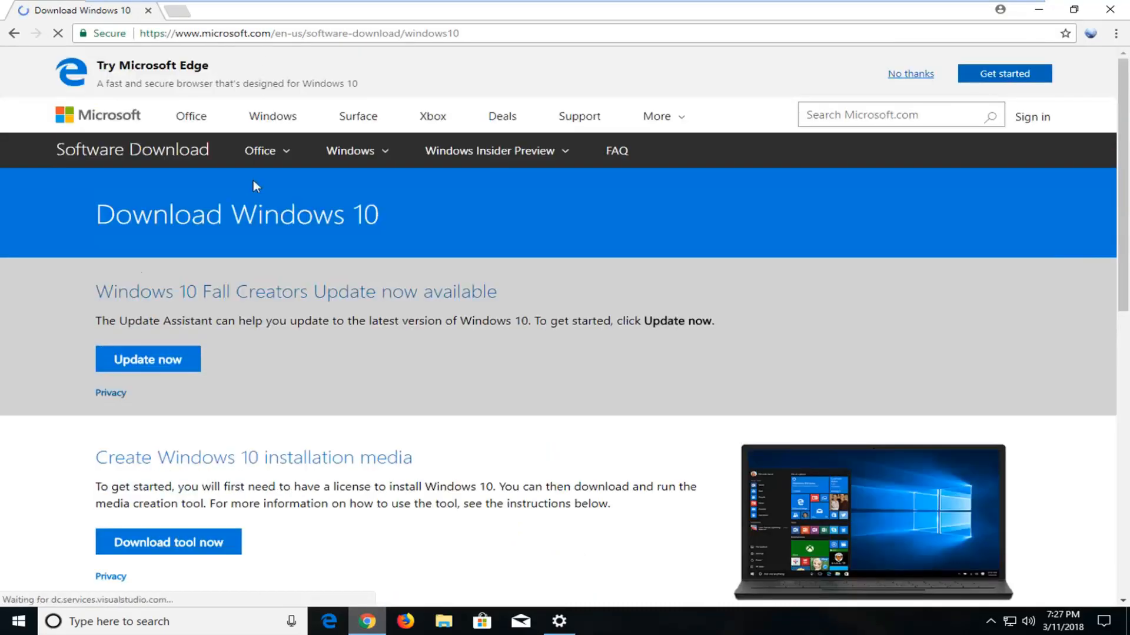
scroll(down, 3)
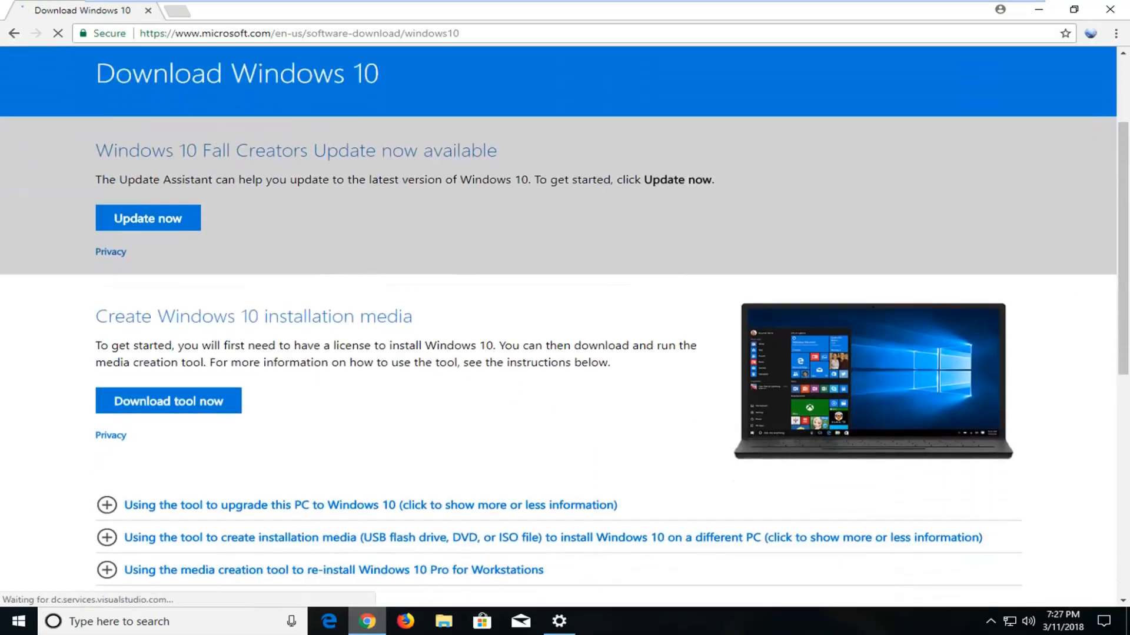
click(168, 401)
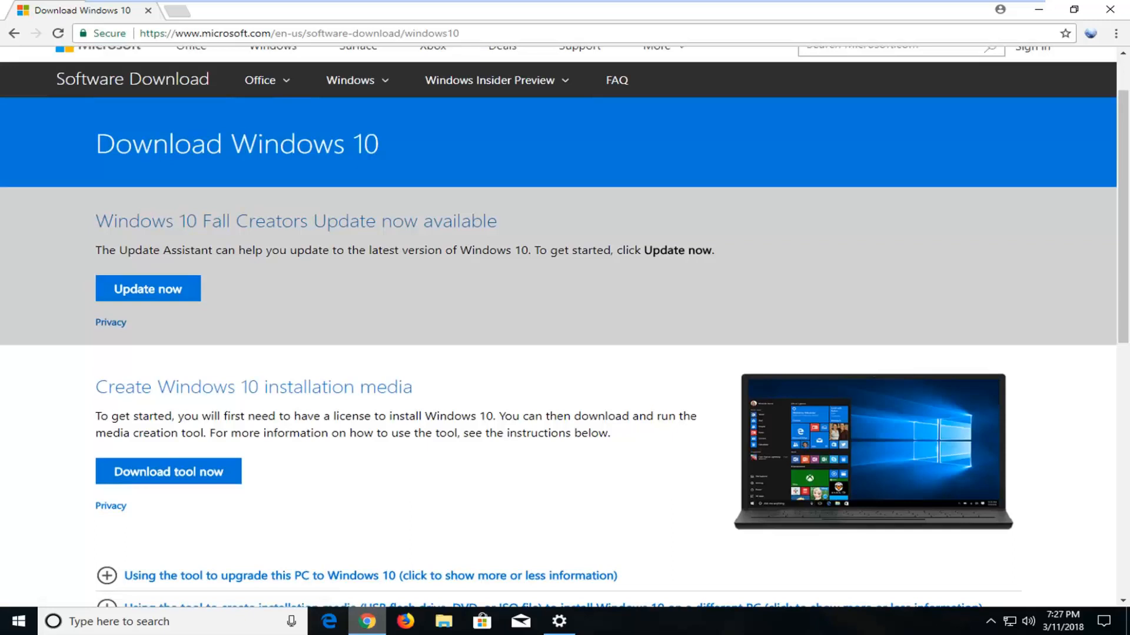
mouse_move(281, 242)
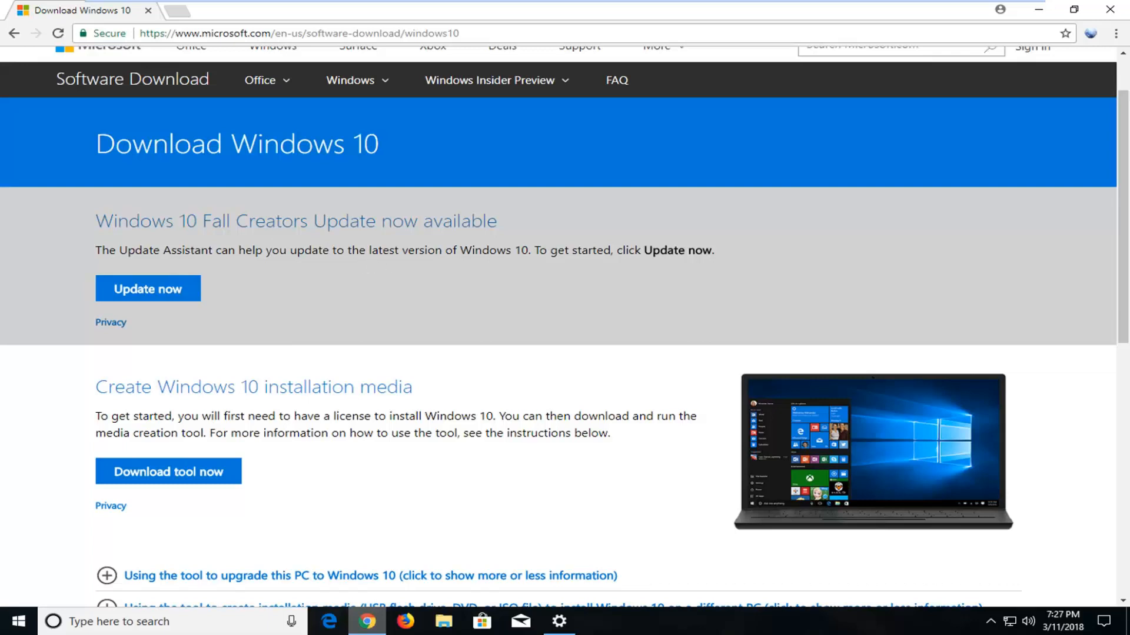
mouse_move(148, 294)
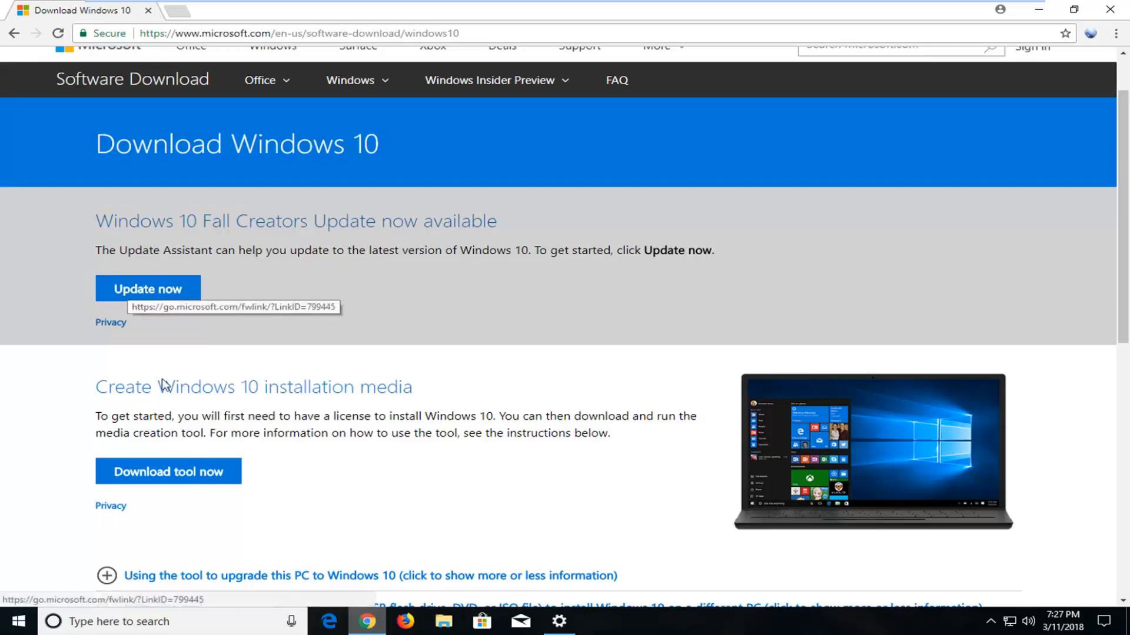
mouse_move(168, 471)
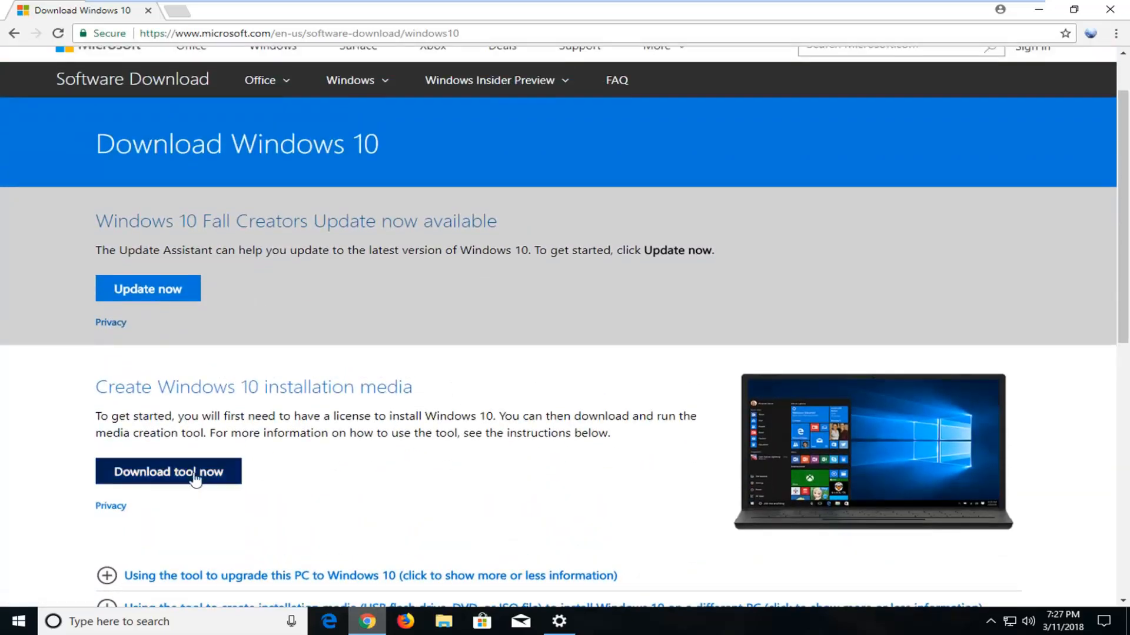
mouse_move(168, 472)
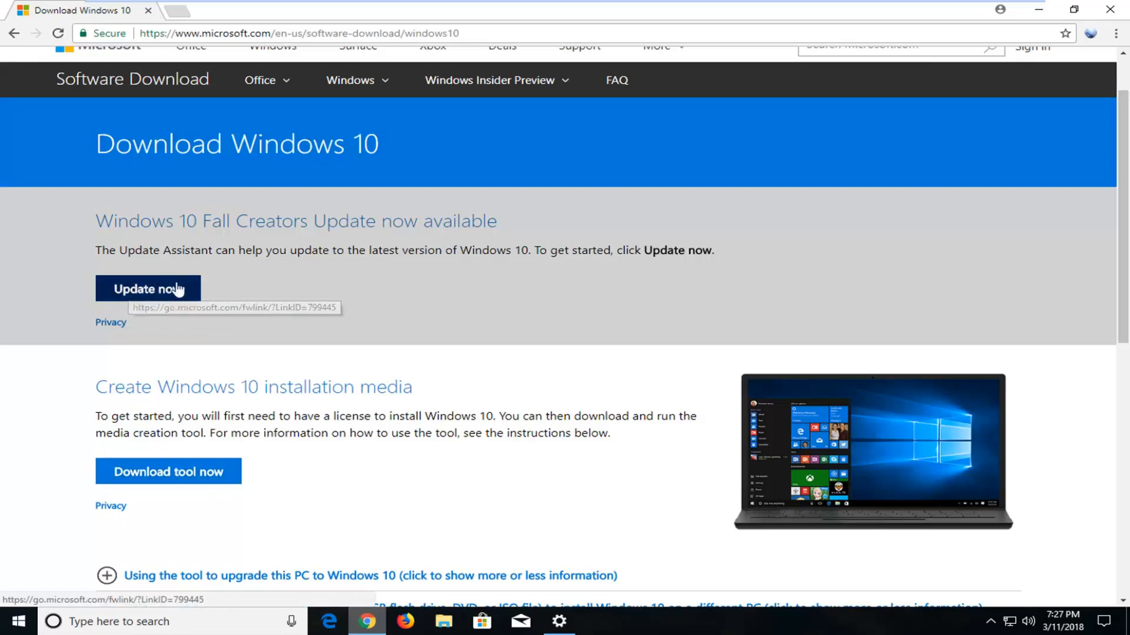
mouse_move(124, 311)
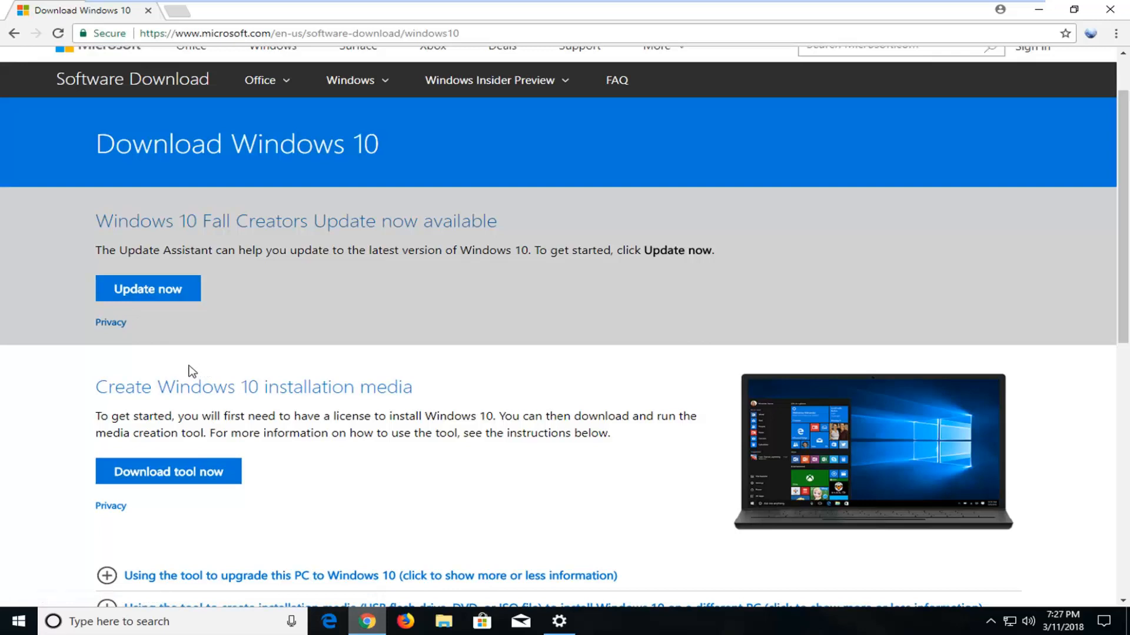
mouse_move(283, 364)
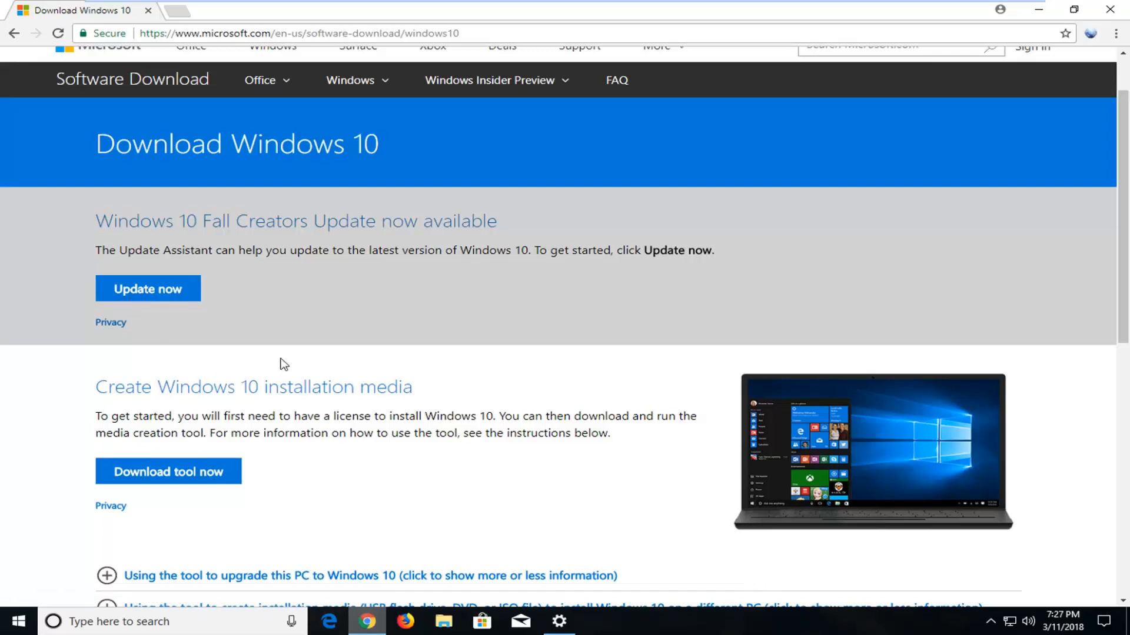
- Close Chrome's Download Windows 10 page, leaving the desktop clear
scroll(down, 3)
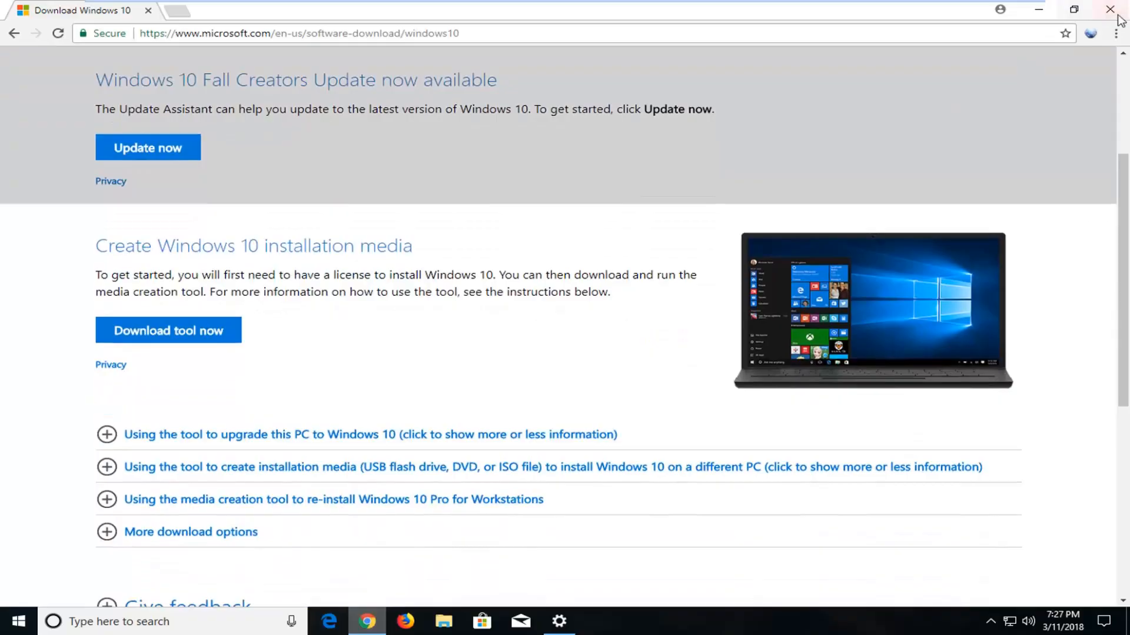
click(1109, 9)
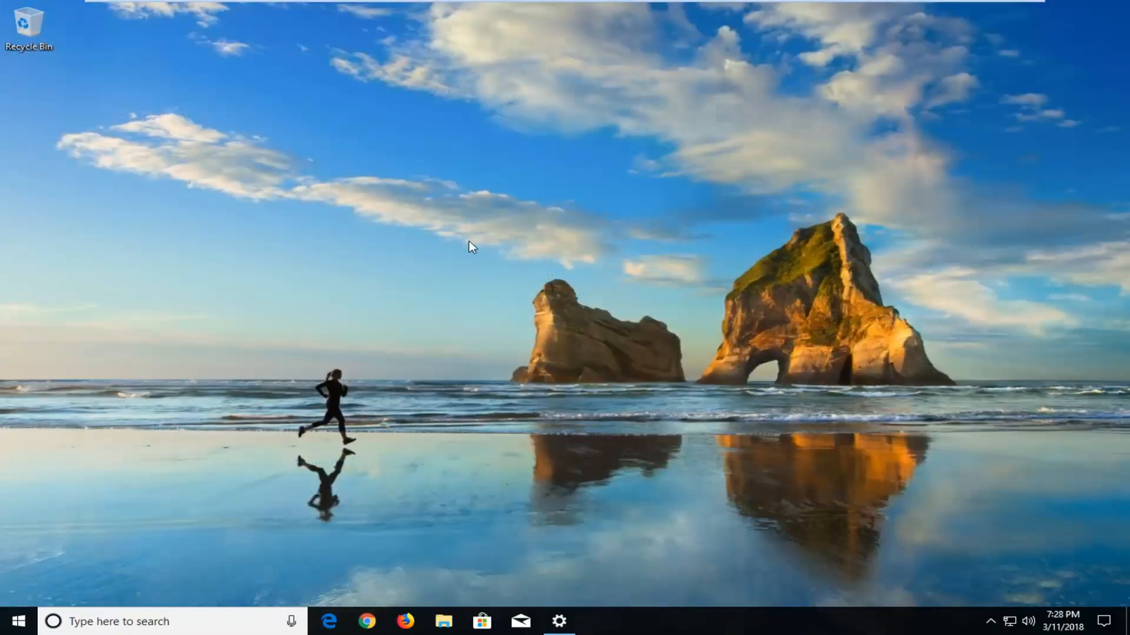